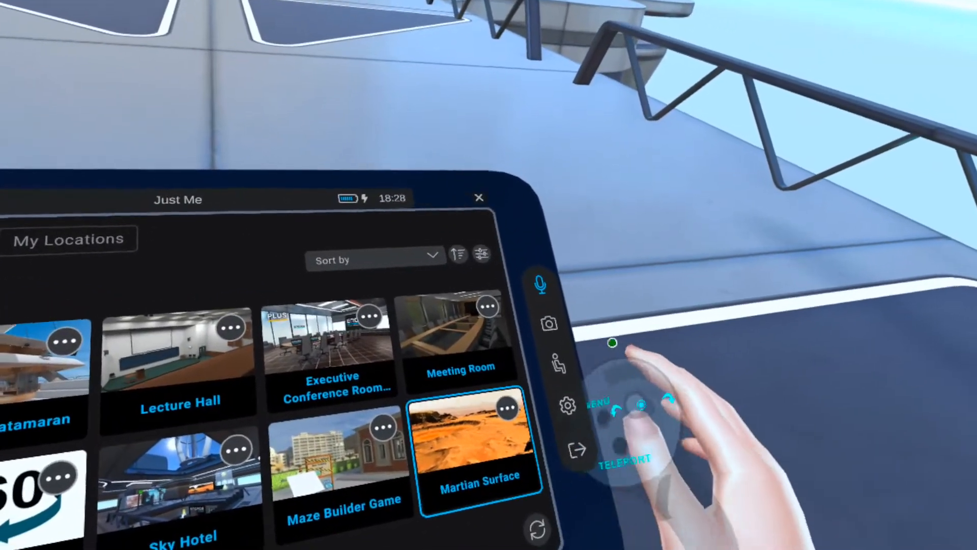
# Open Set Height from the tablet settings, showing the current 211 cm (6 ft 11 in).
pyautogui.click(566, 403)
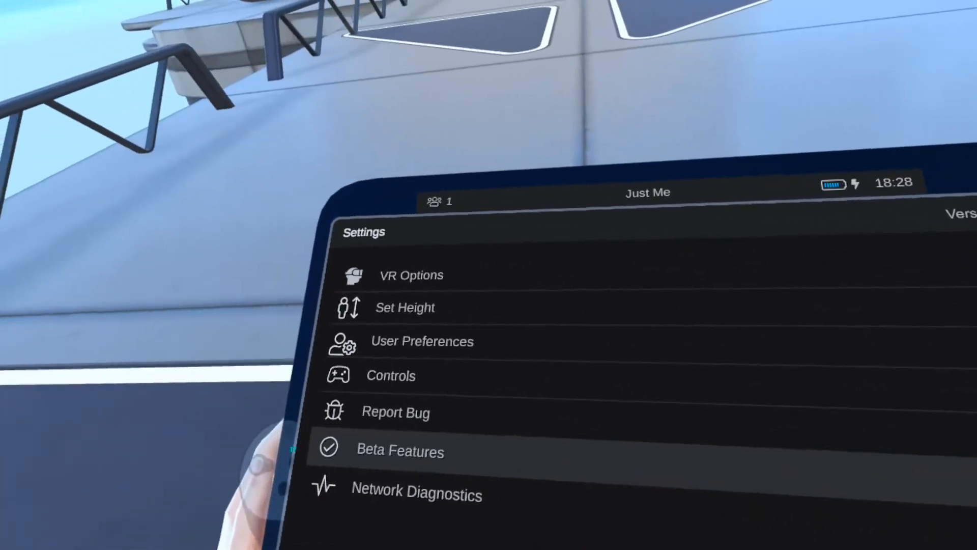
pyautogui.click(405, 306)
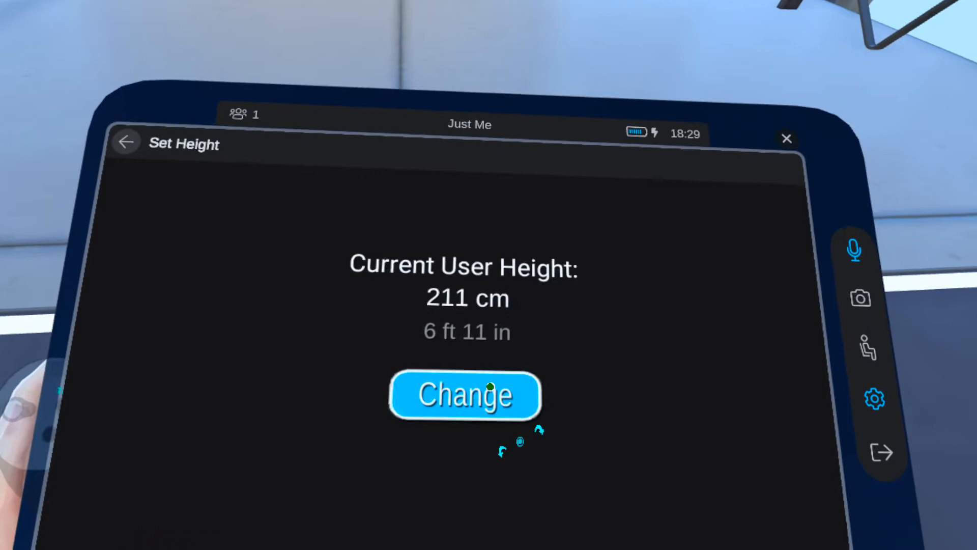
# Start changing the user height and enter 5 as the feet value.
pyautogui.click(464, 394)
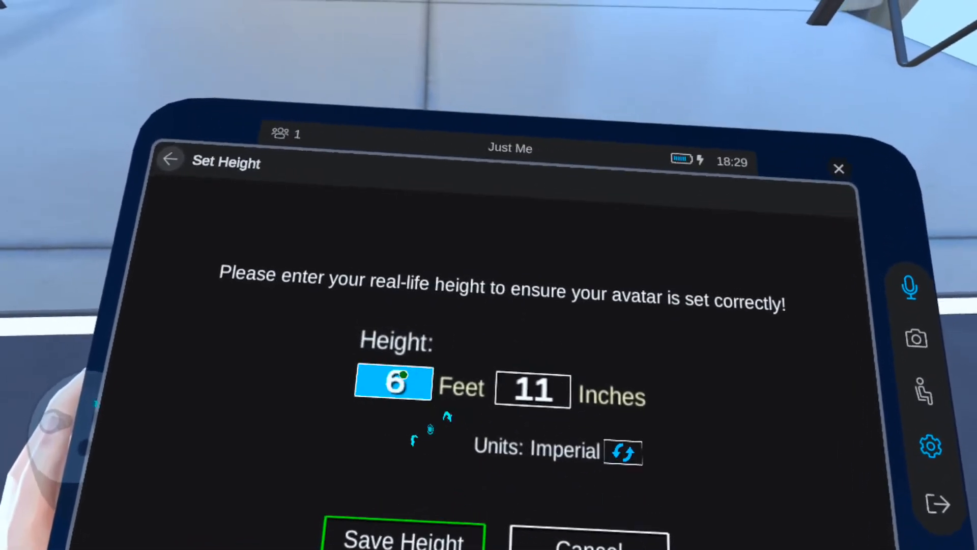
pyautogui.click(393, 383)
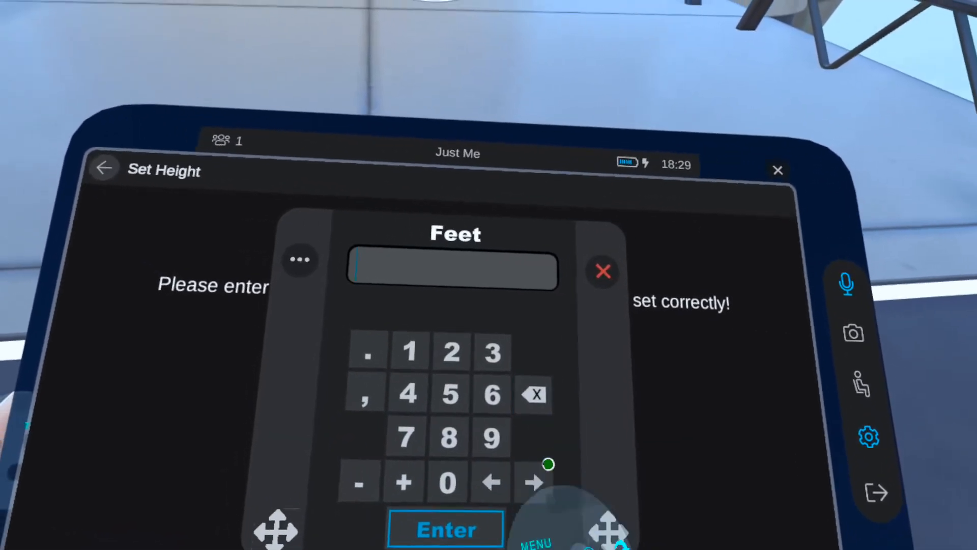
pyautogui.click(451, 394)
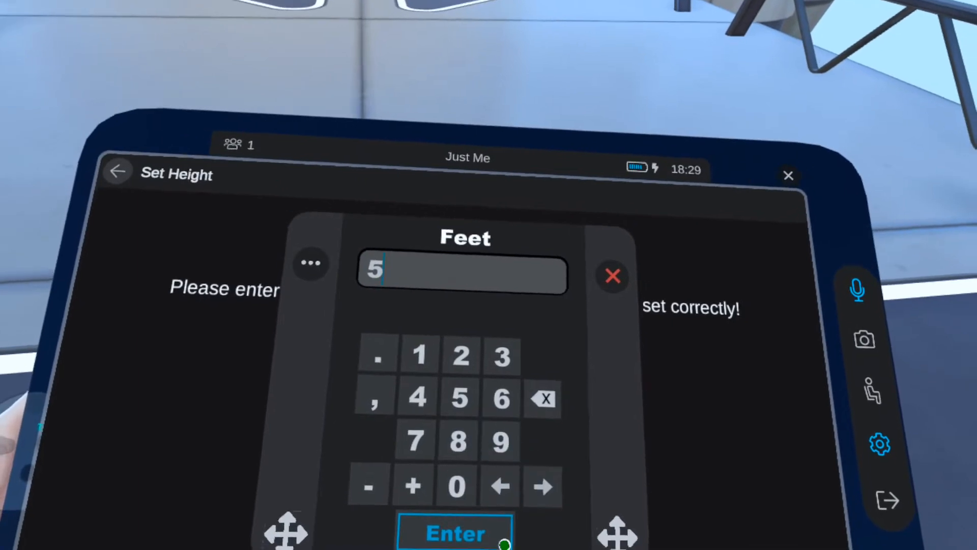
pyautogui.click(453, 533)
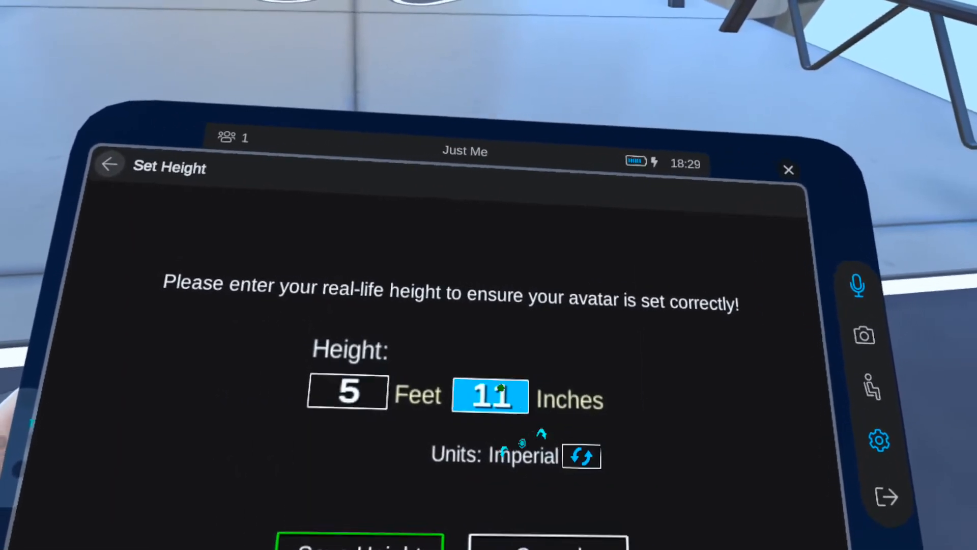
# Enter 10 as the inches value and save the 5 ft 10 in height.
pyautogui.click(490, 396)
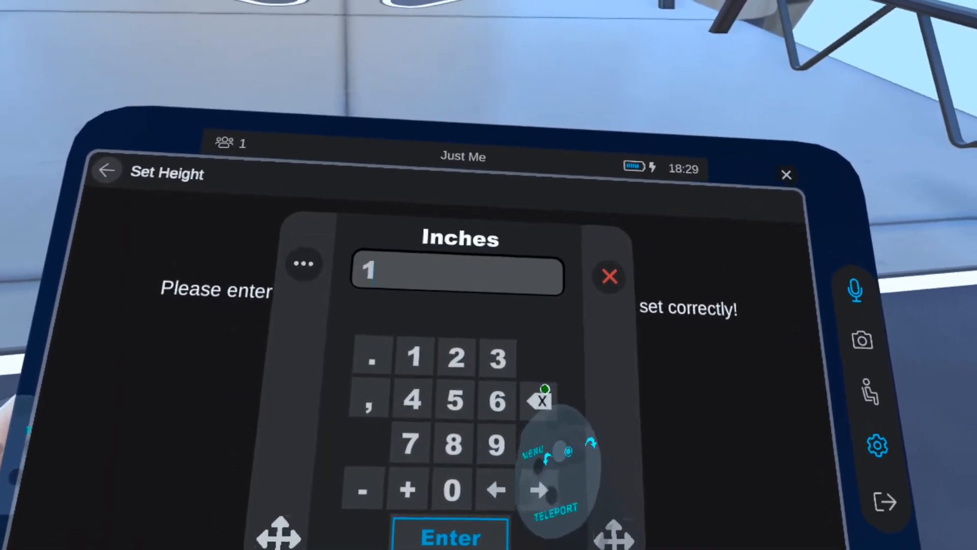
pyautogui.click(452, 489)
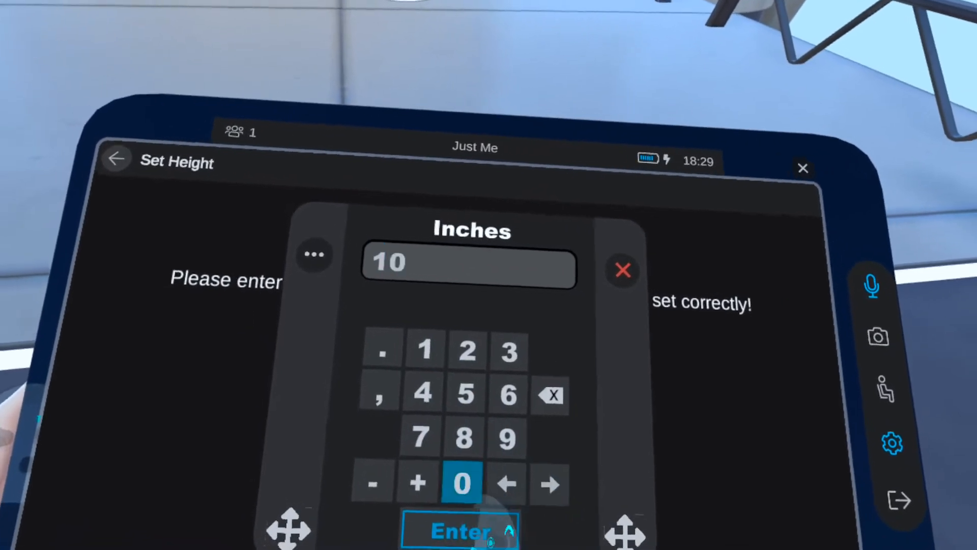
pyautogui.click(459, 530)
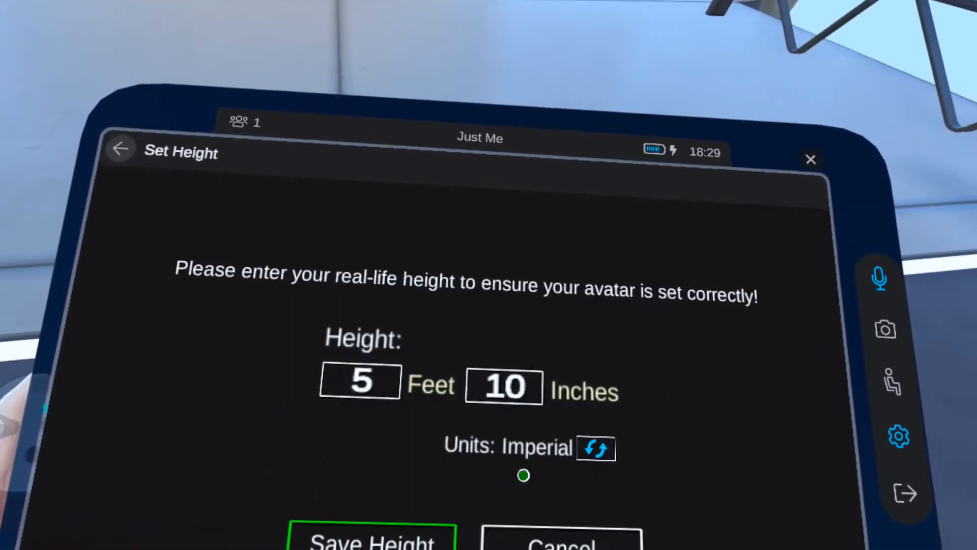
pyautogui.click(372, 536)
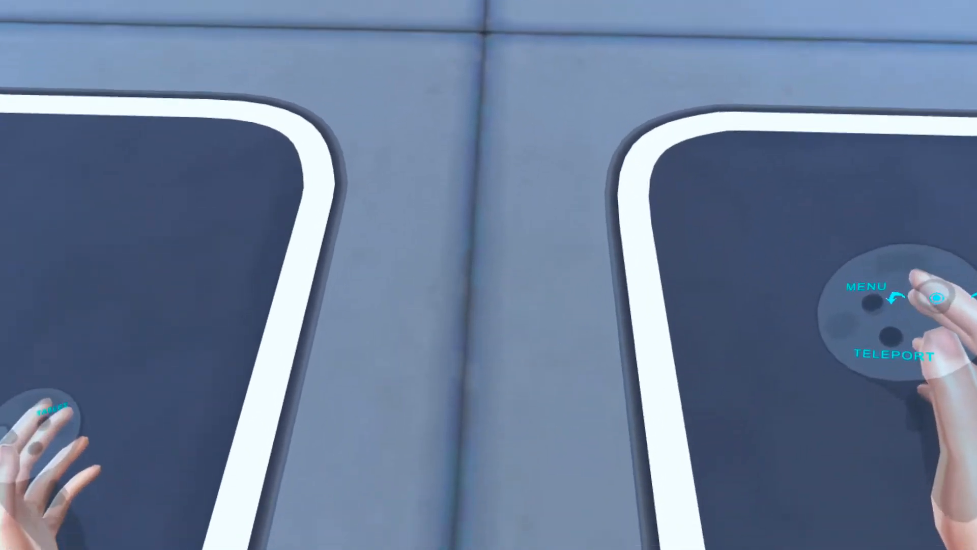
# Reopen the tablet menu and show the seated and full motion-tracking options.
pyautogui.click(894, 356)
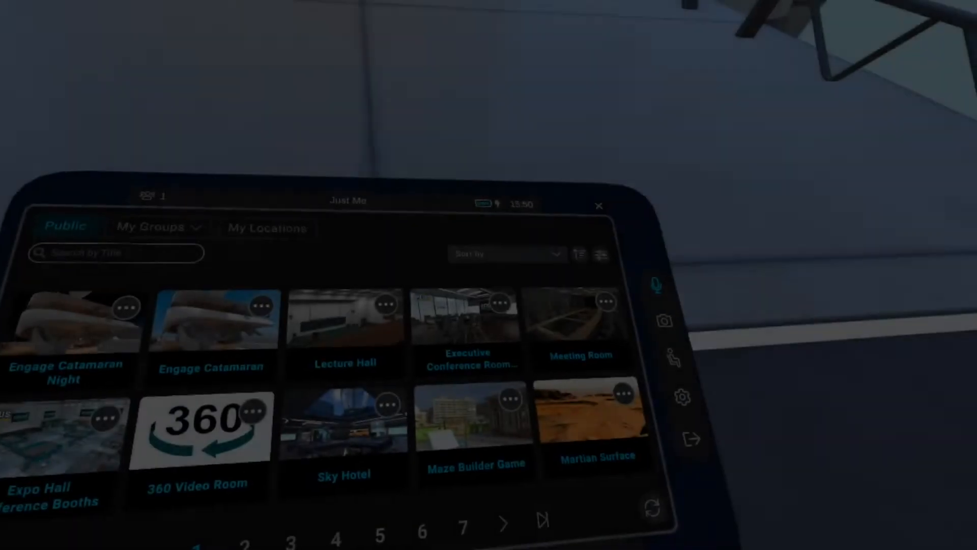
pyautogui.click(673, 352)
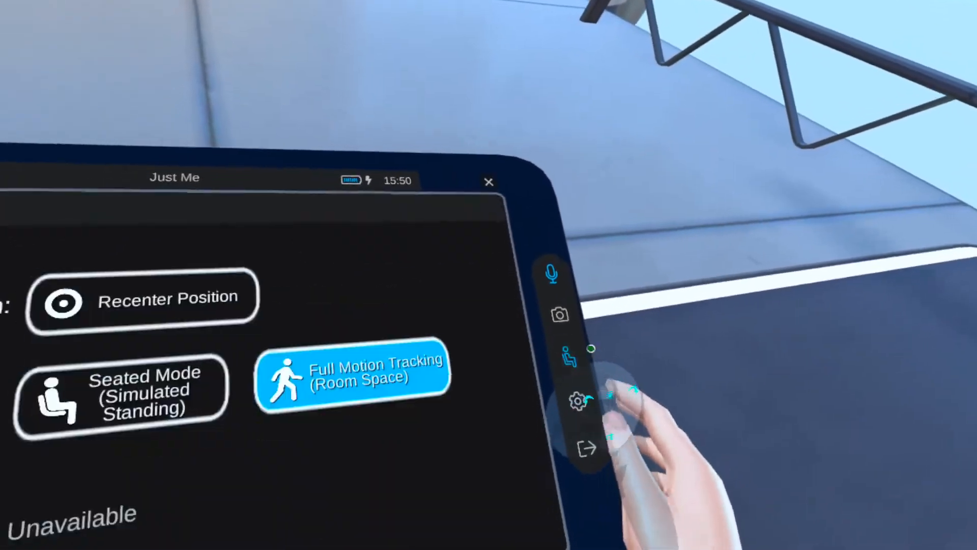